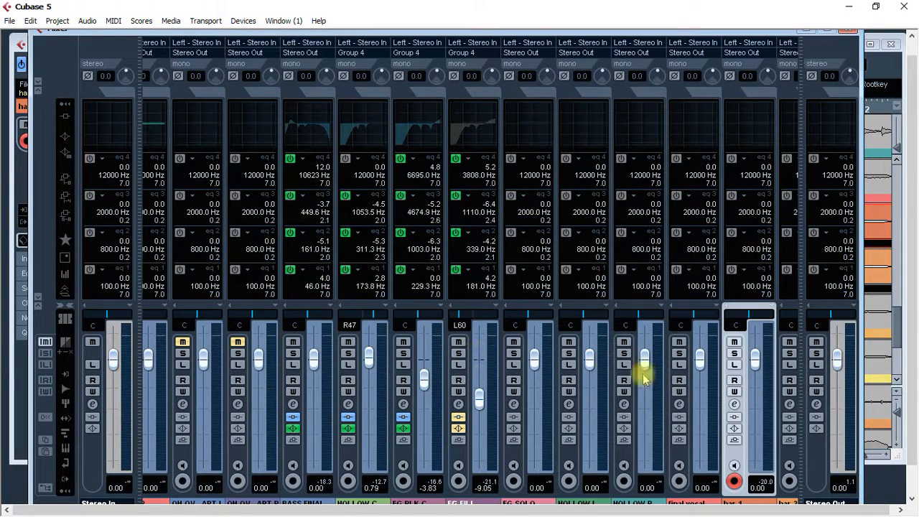
pyautogui.moveTo(869, 18)
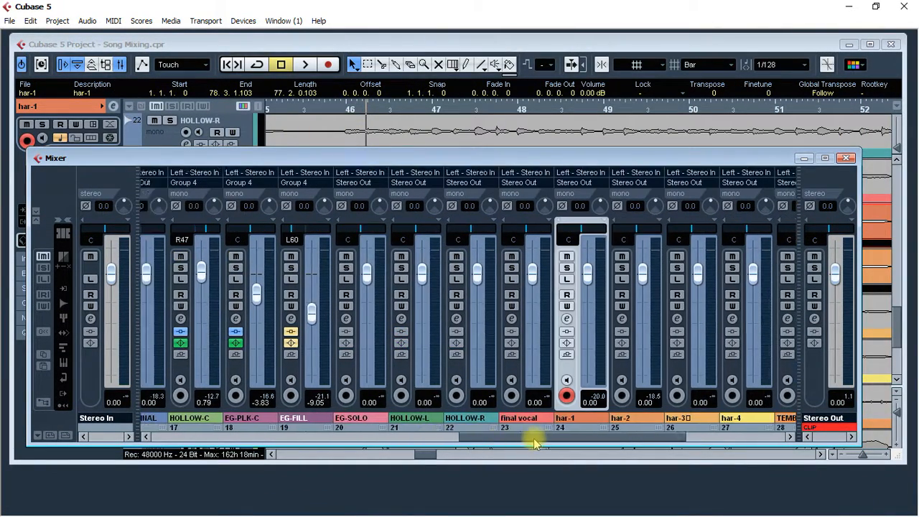
# Step: Scroll the mixer to har-1 and bring up its VST Audio Channel Settings
pyautogui.hscroll(3)
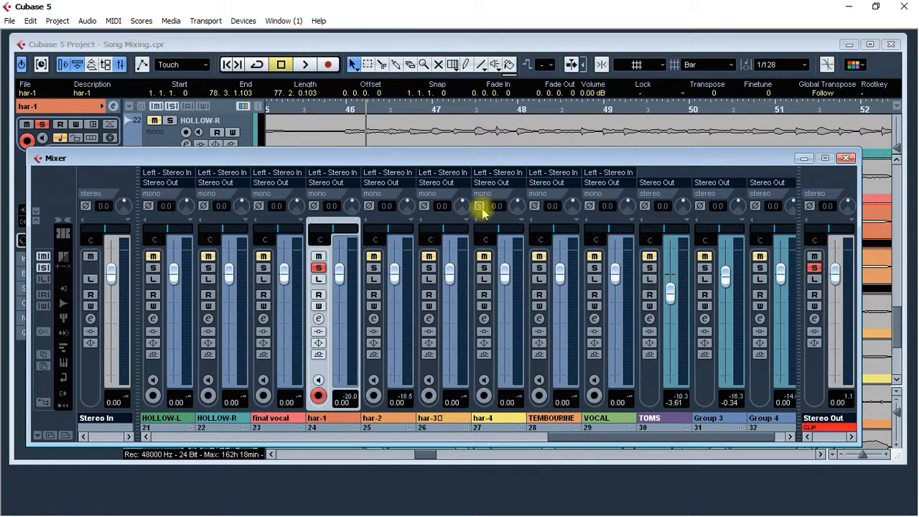
pyautogui.click(319, 269)
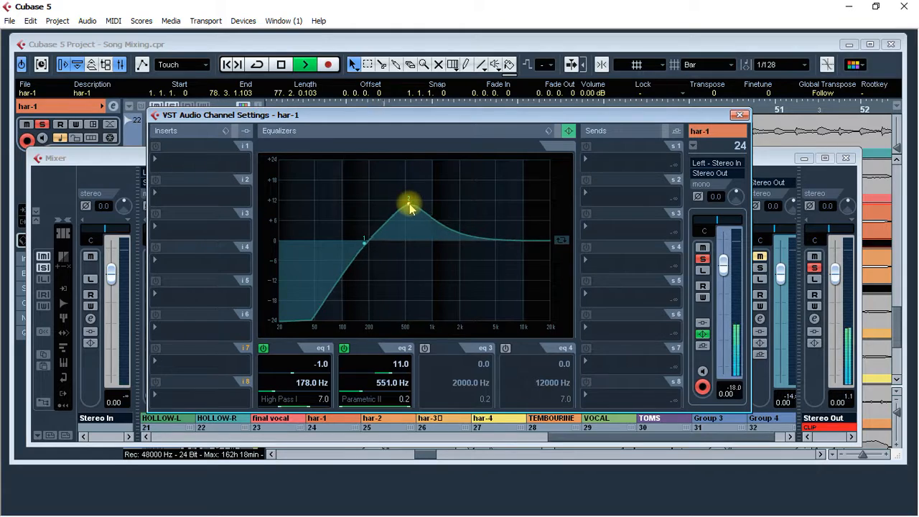
# Step: Pull EQ band 2 down to about -6 dB near 580 Hz
pyautogui.moveTo(409, 204); pyautogui.dragTo(409, 257)
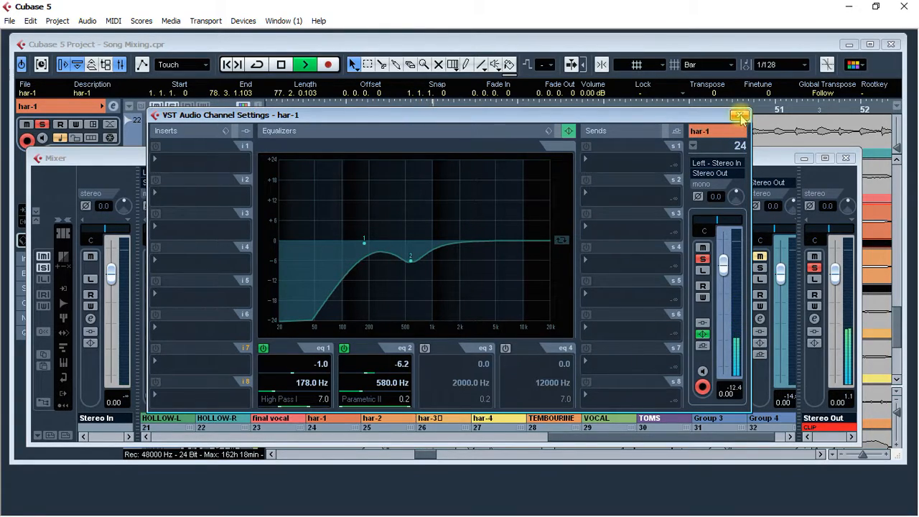
pyautogui.click(739, 115)
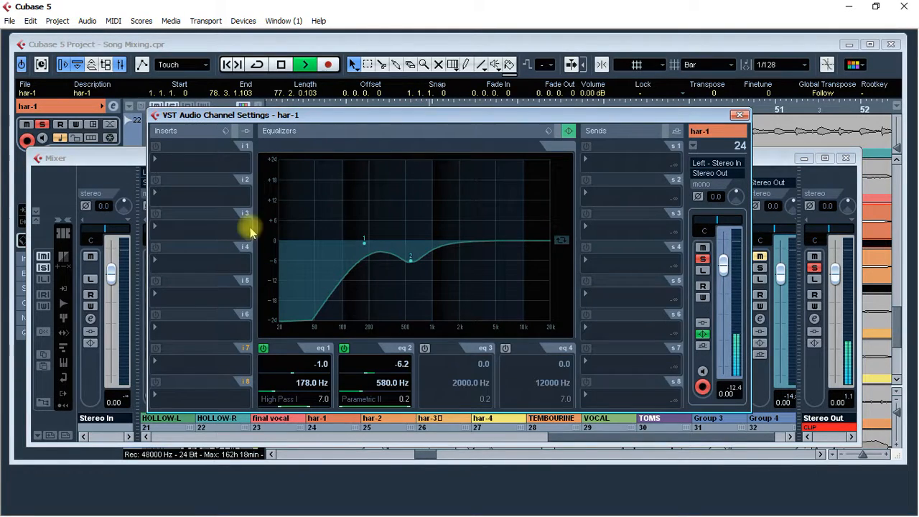
pyautogui.click(738, 115)
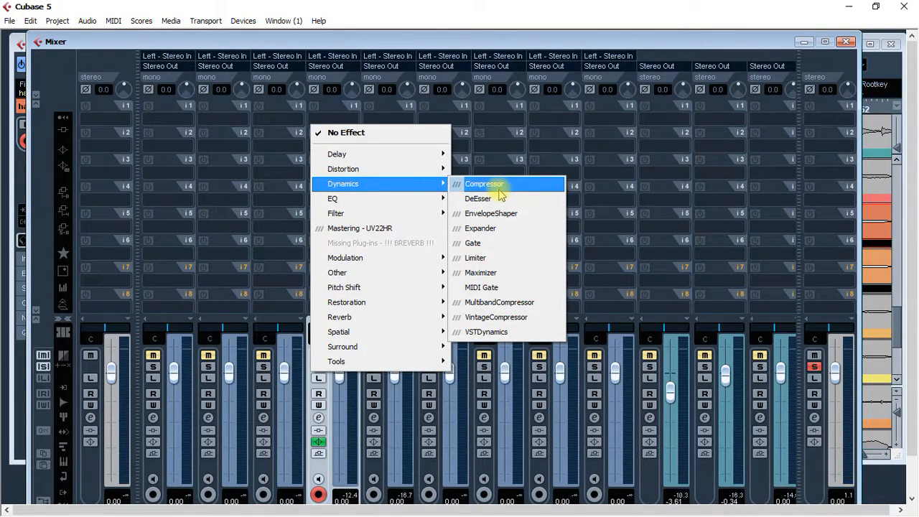
# Step: Add Dynamics > Compressor in insert slot 1 and Dynamics > DeEsser in slot 2
pyautogui.click(484, 184)
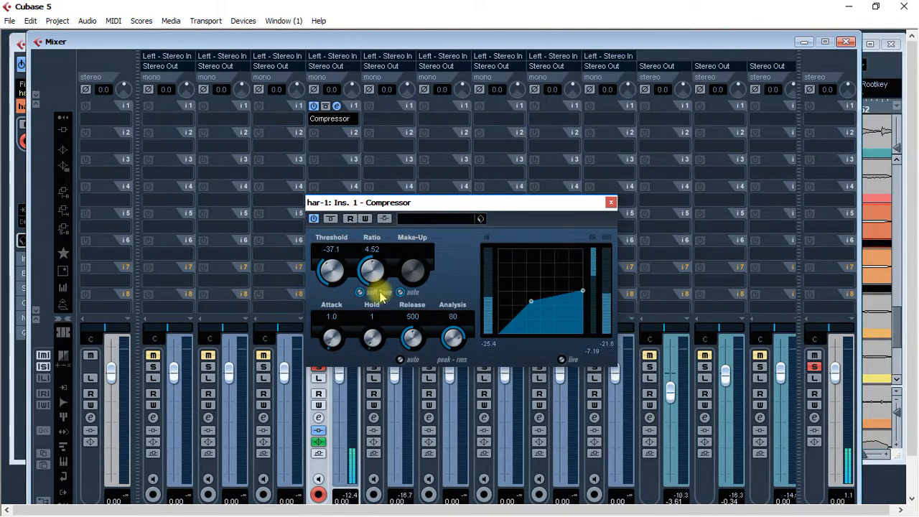
pyautogui.click(611, 201)
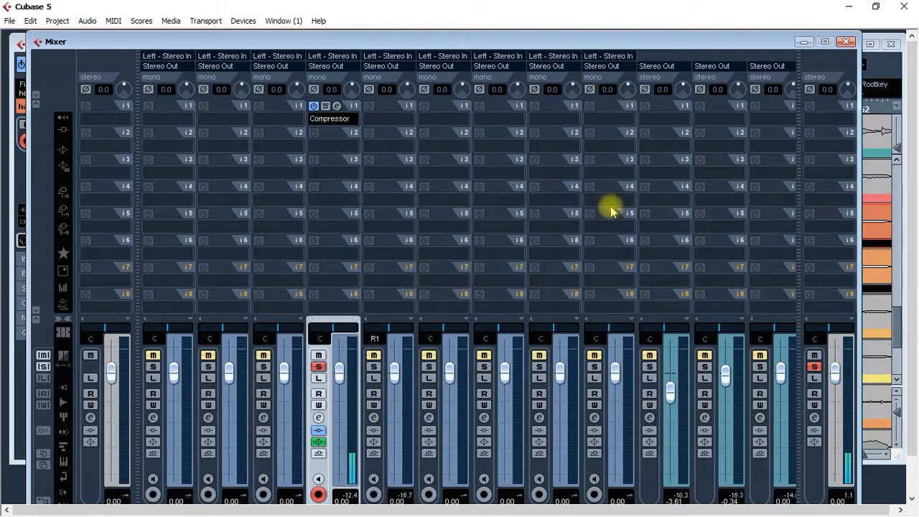
pyautogui.click(332, 106)
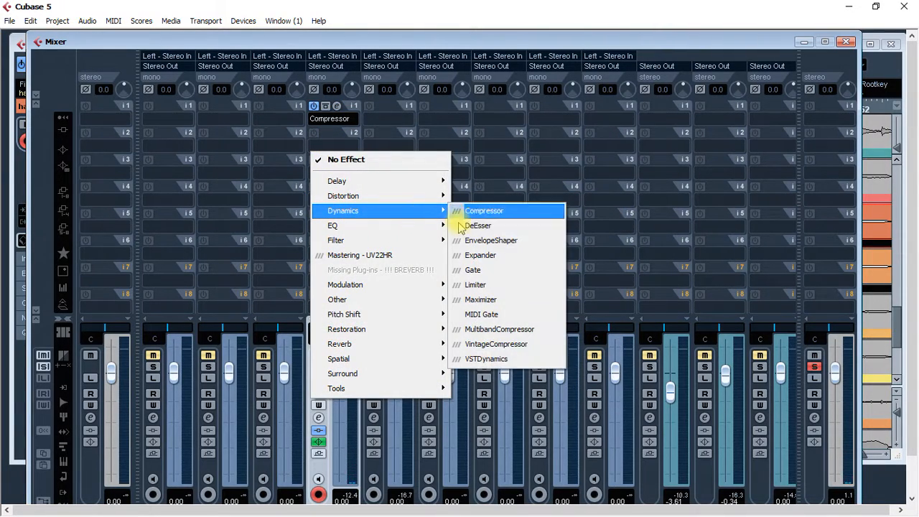
pyautogui.click(477, 226)
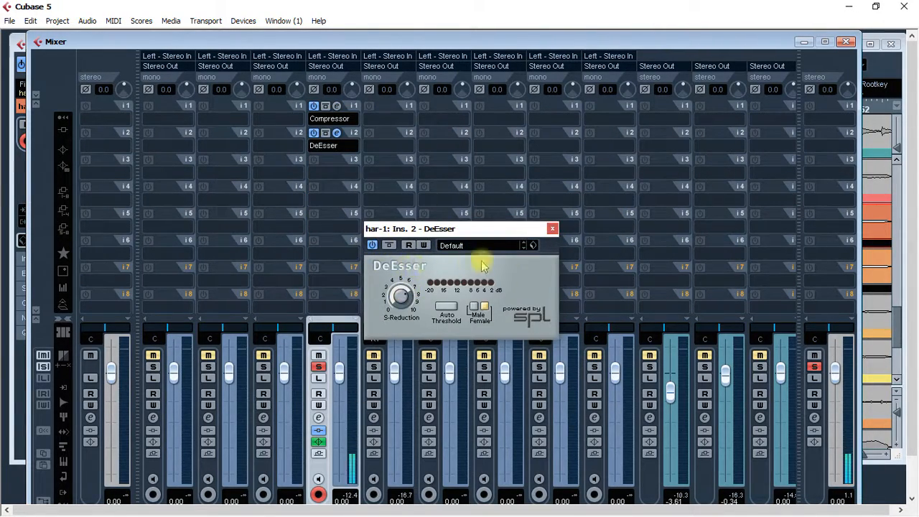
pyautogui.click(553, 228)
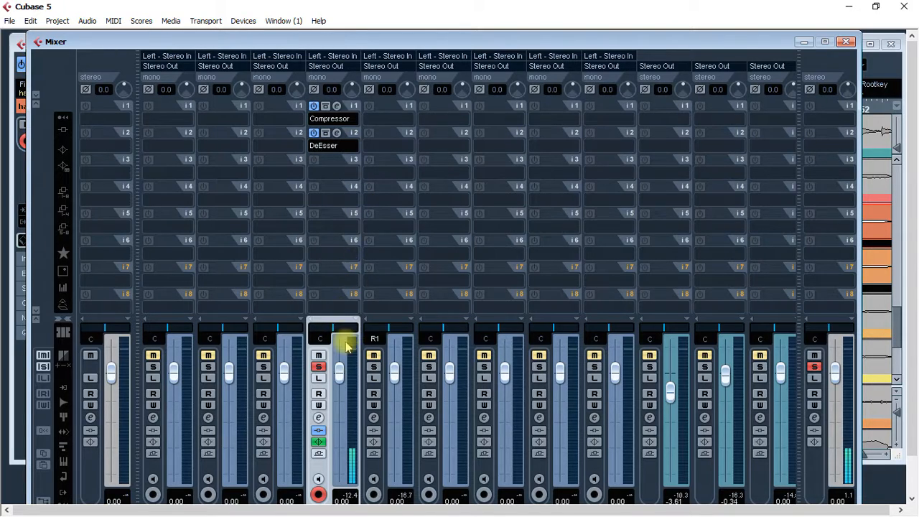